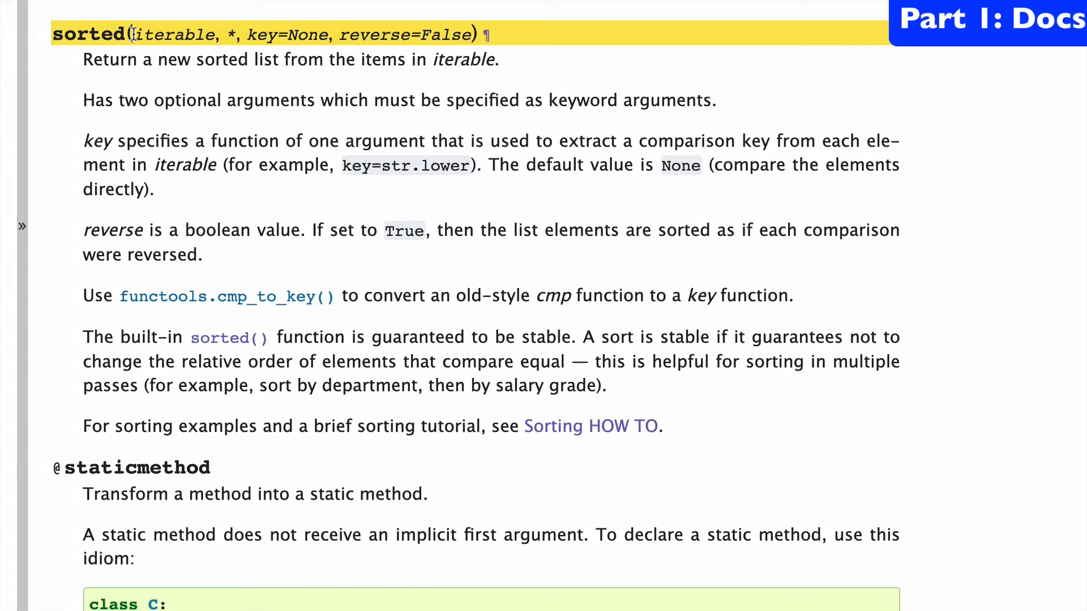
# Highlight the iterable and reverse parameters and the 'returns a new sorted list' sentence
pyautogui.doubleClick(171, 34)
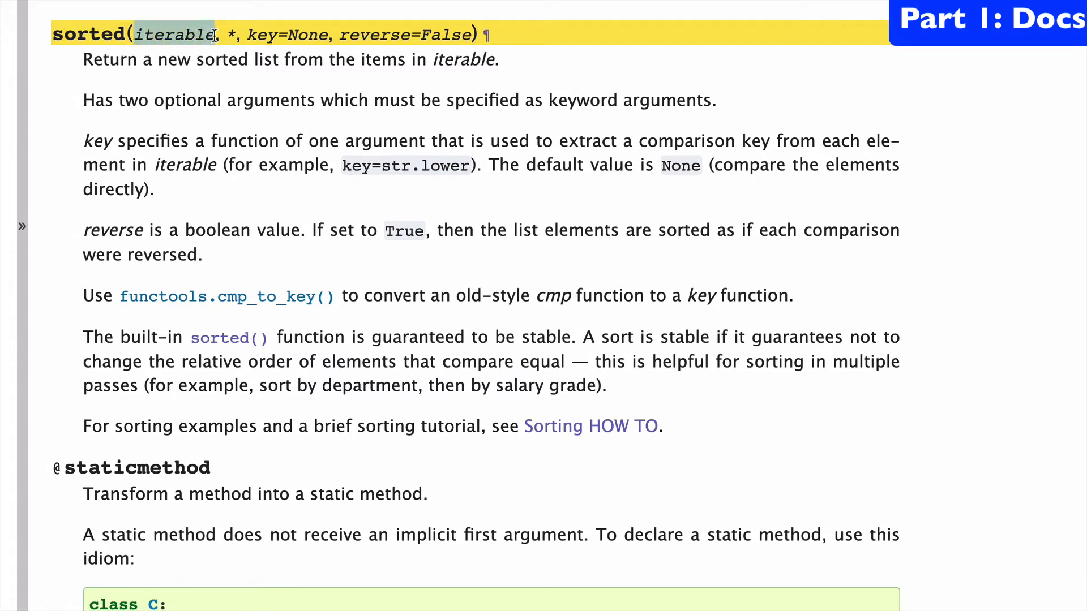
pyautogui.doubleClick(290, 35)
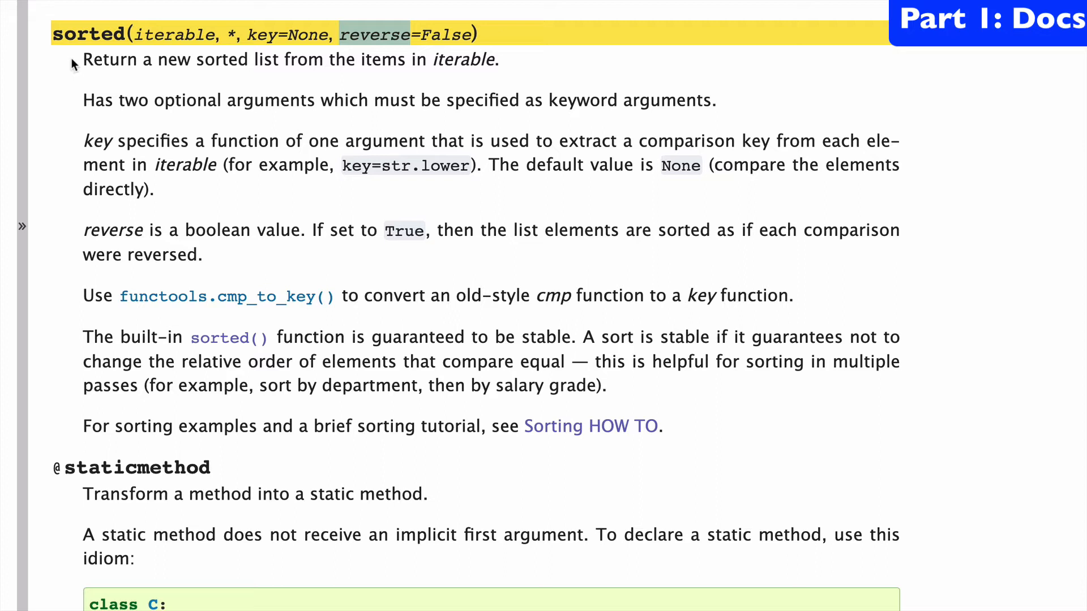
pyautogui.moveTo(82, 60); pyautogui.dragTo(273, 59)
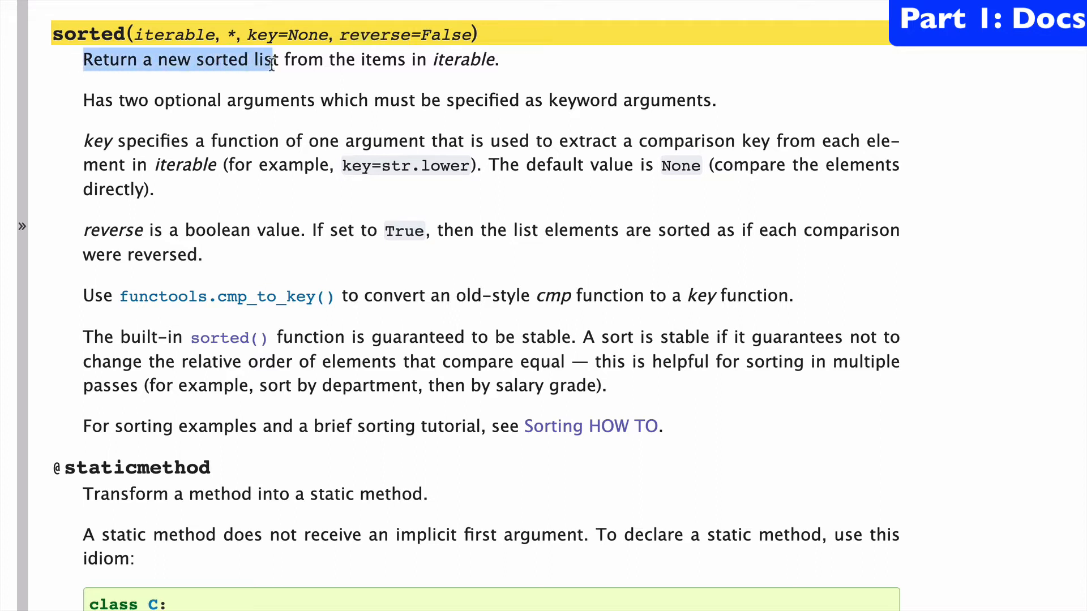
pyautogui.click(274, 60)
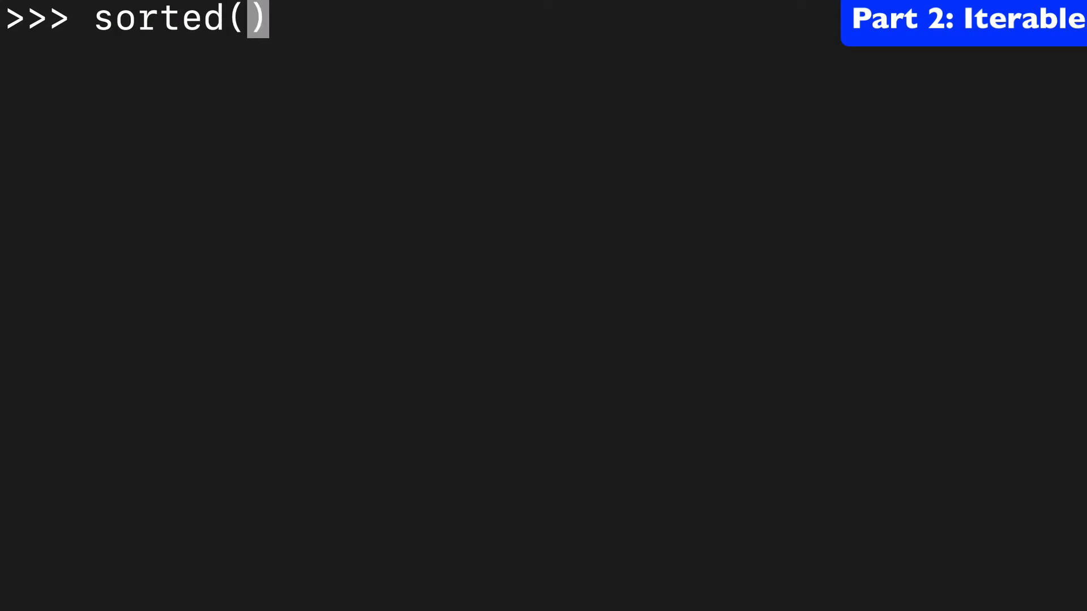
# Sort "hey", define a = ['c','b','a'], add "C" and sort a again
pyautogui.write('"')
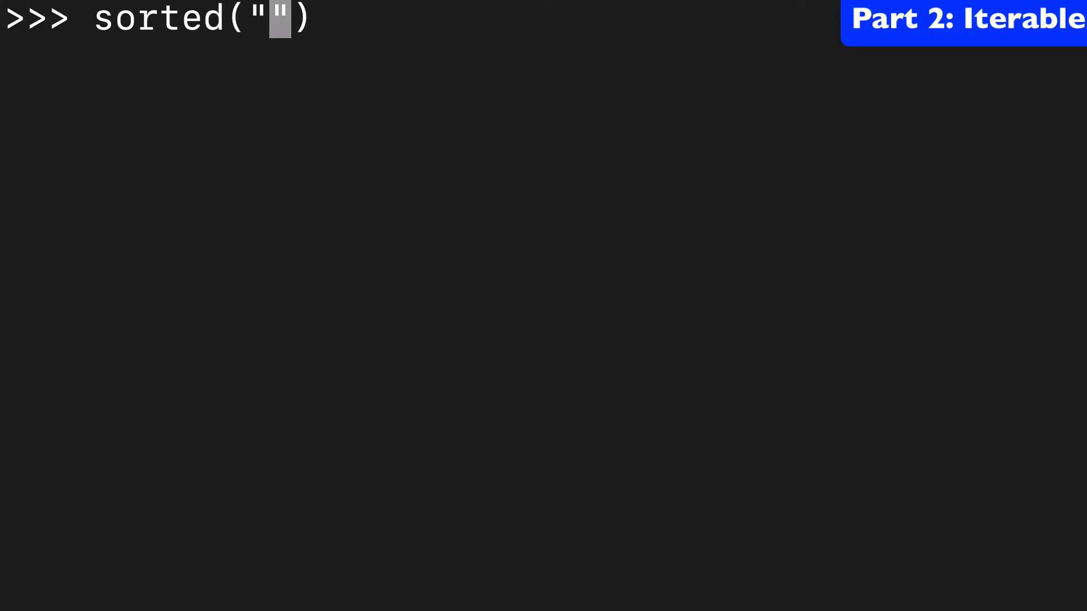
pyautogui.write('hey')
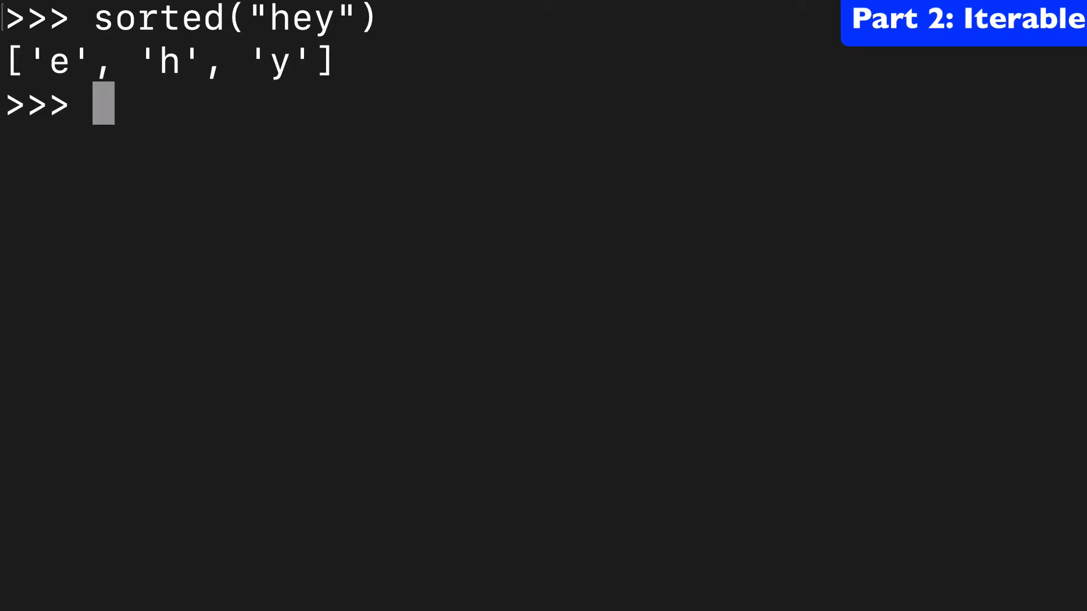
pyautogui.write("a = ['c', 'b', 'a']")
pyautogui.write('sorted(a')
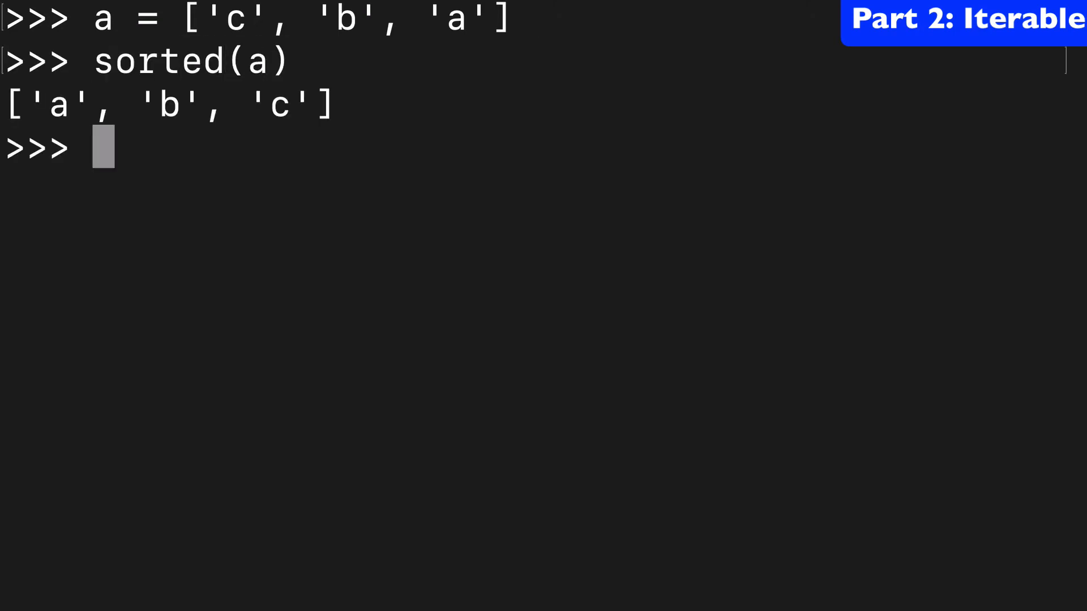
pyautogui.write("a = ['c', 'b', 'a']")
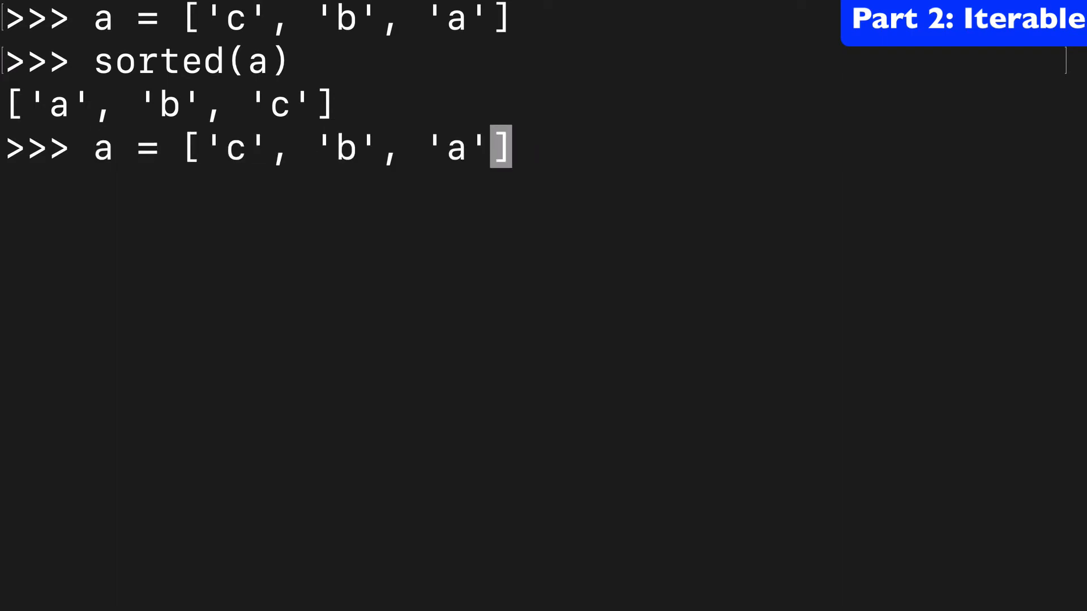
pyautogui.write(', "c"')
pyautogui.write('sorted(a)')
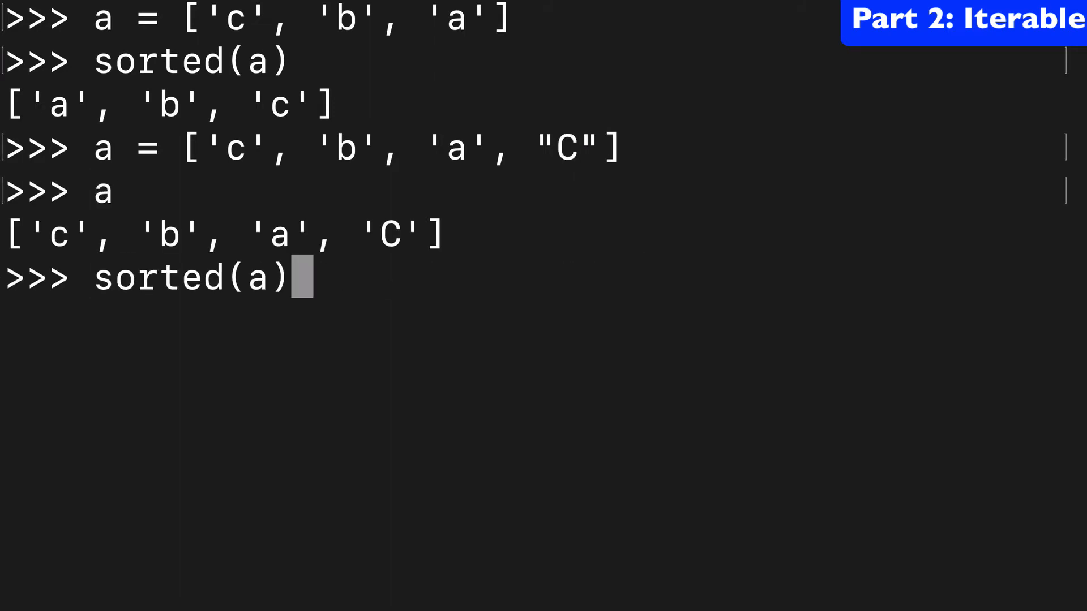
pyautogui.press('enter')
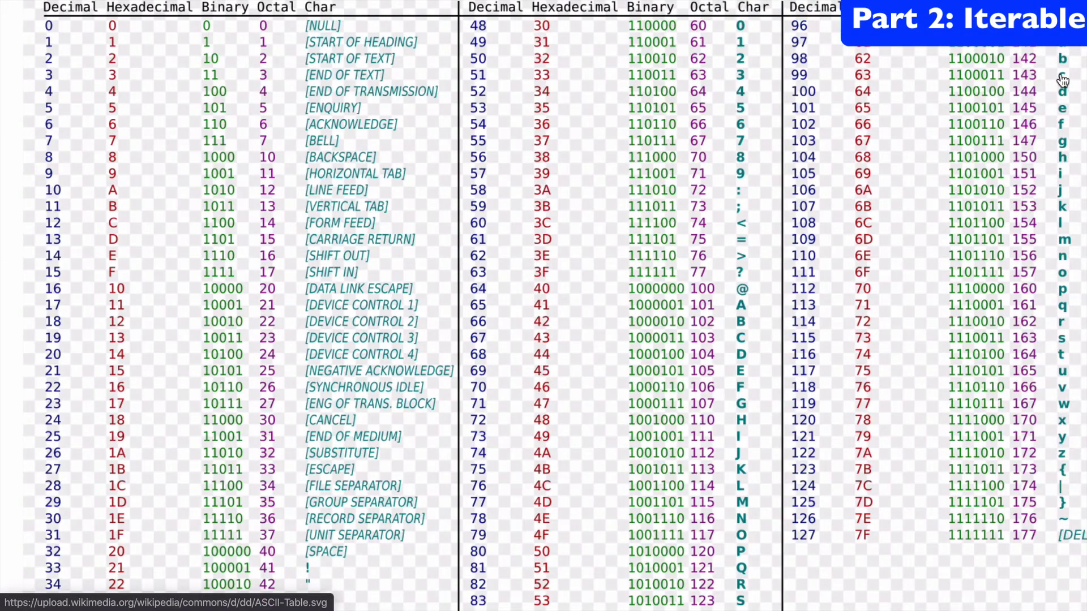
pyautogui.moveTo(730, 302)
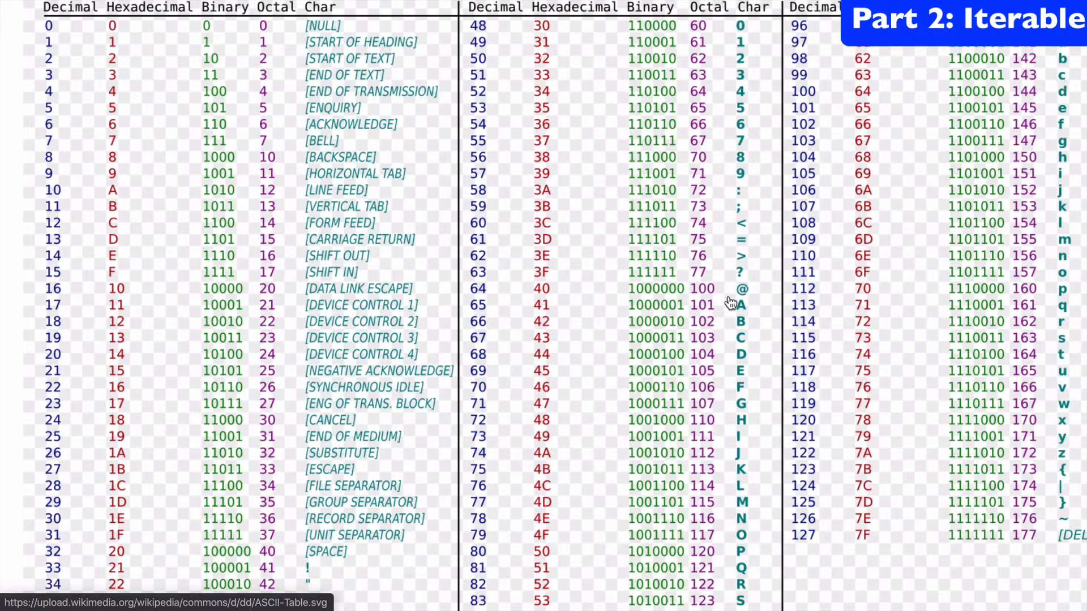
pyautogui.moveTo(1074, 75)
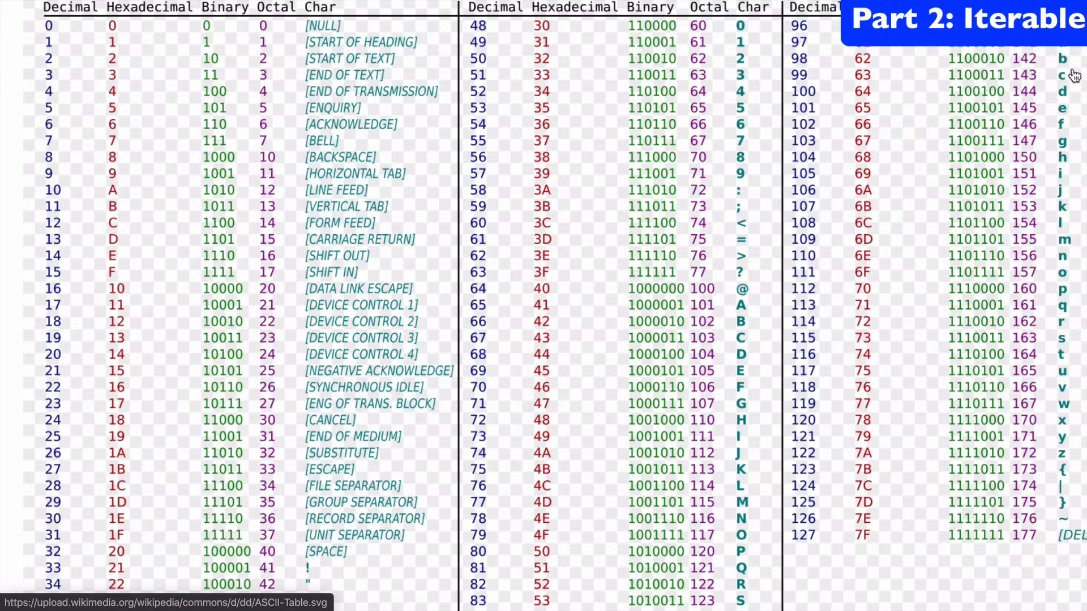
pyautogui.moveTo(786, 326)
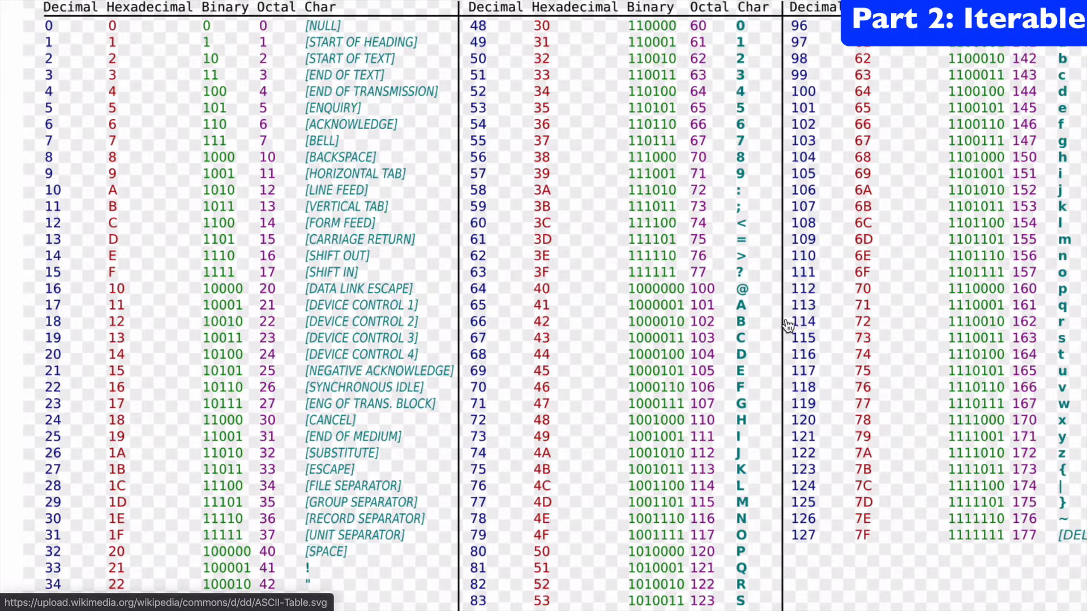
pyautogui.moveTo(745, 127)
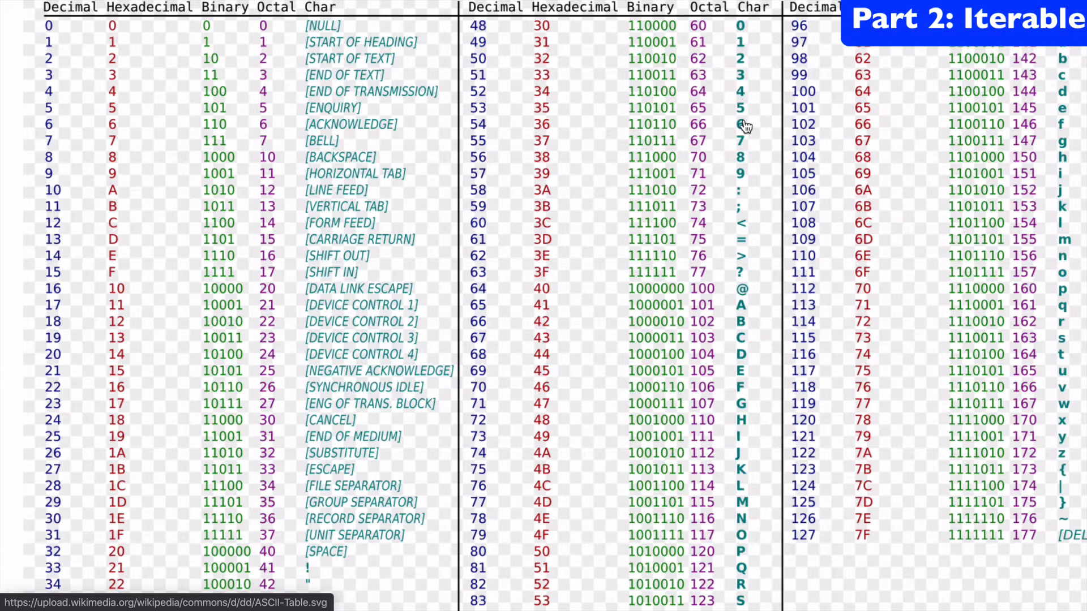
# Scroll the Wikipedia ASCII table to compare uppercase and lowercase character codes
pyautogui.scroll(-3)
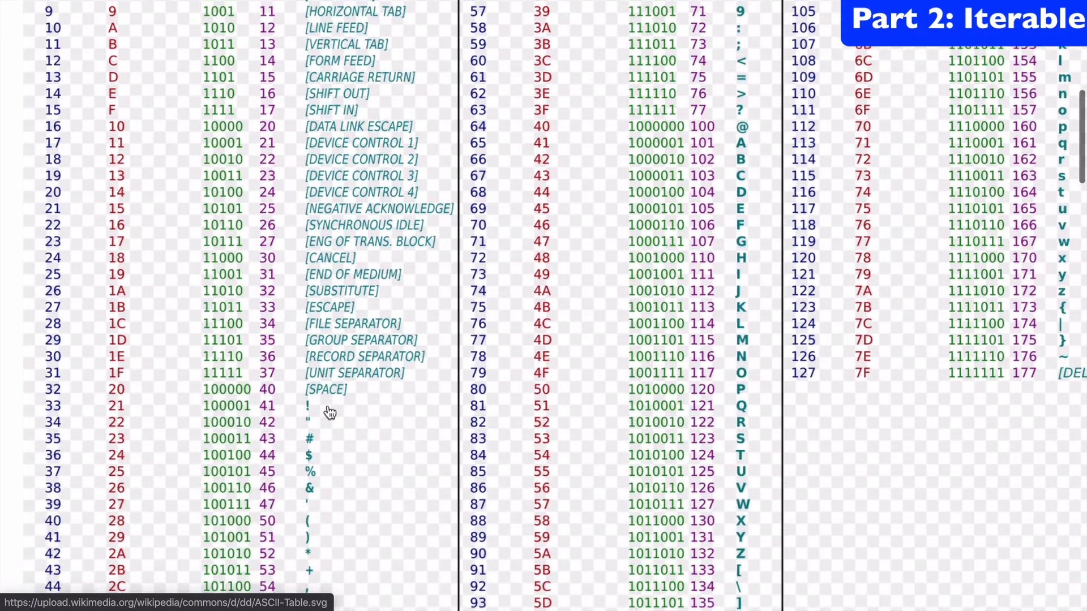
pyautogui.scroll(-3)
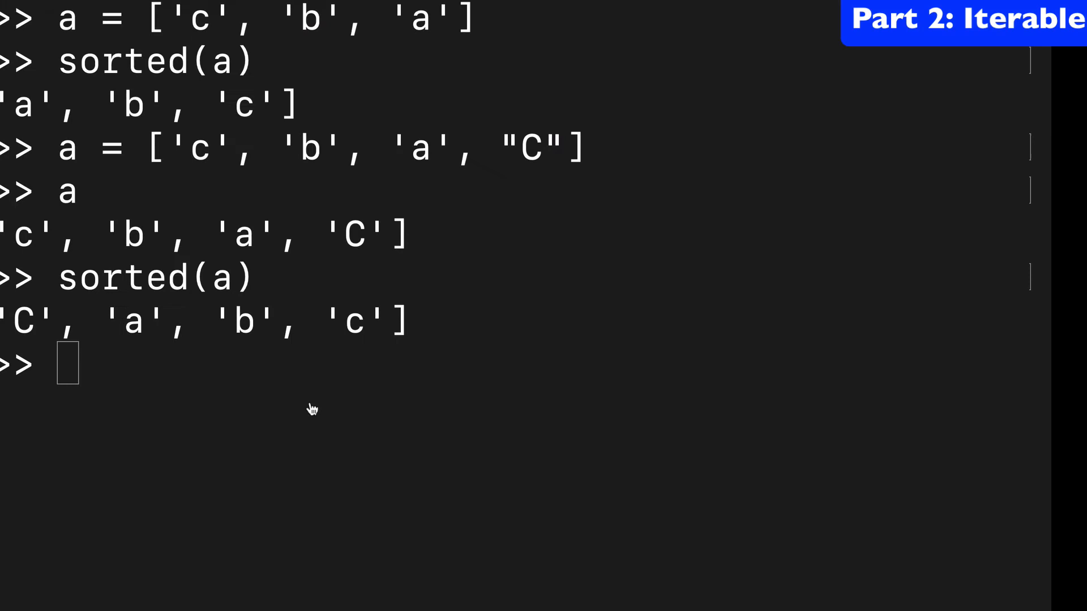
# Recall a = ['c', 'b', 'a', "C"] and append an empty string element
pyautogui.write('a = [\'c\', \'b\', \'a\', "C"]')
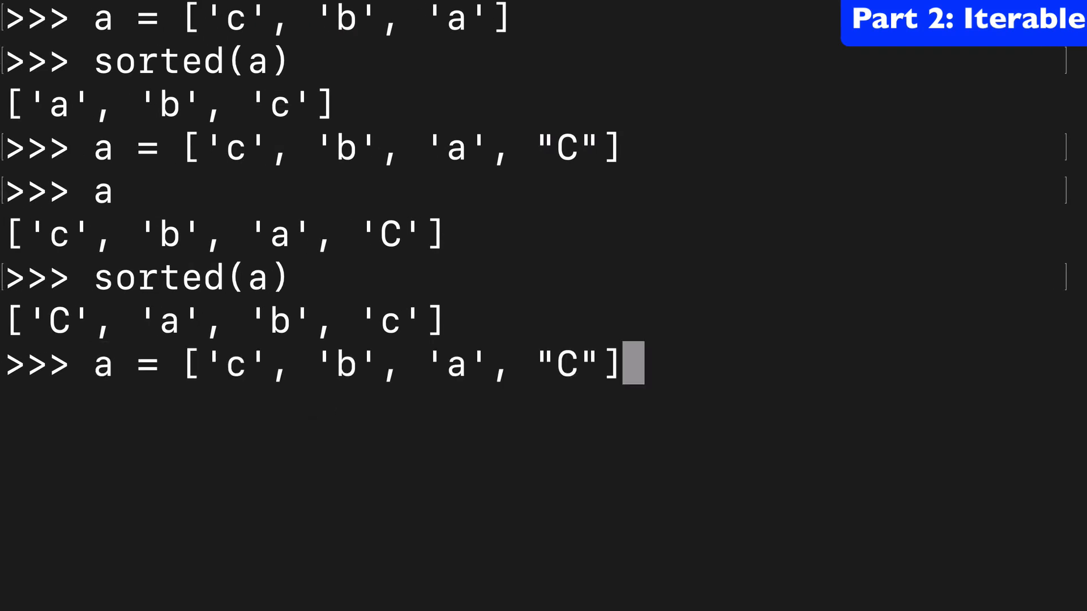
pyautogui.write(', ""')
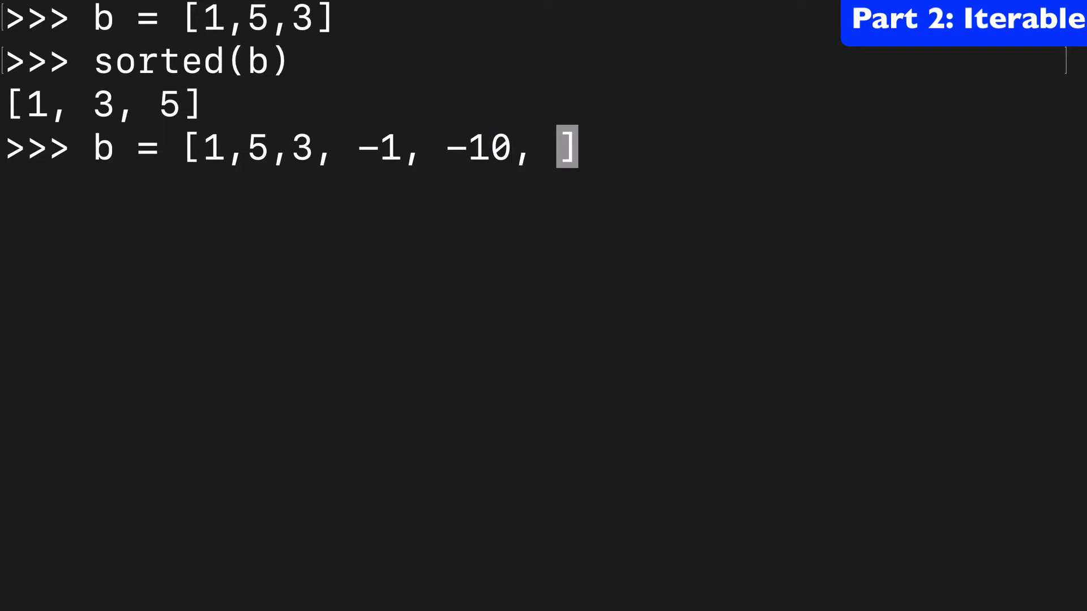
# Add 0 to b, run sorted(b), then sorted(b, key=abs)
pyautogui.write('0')
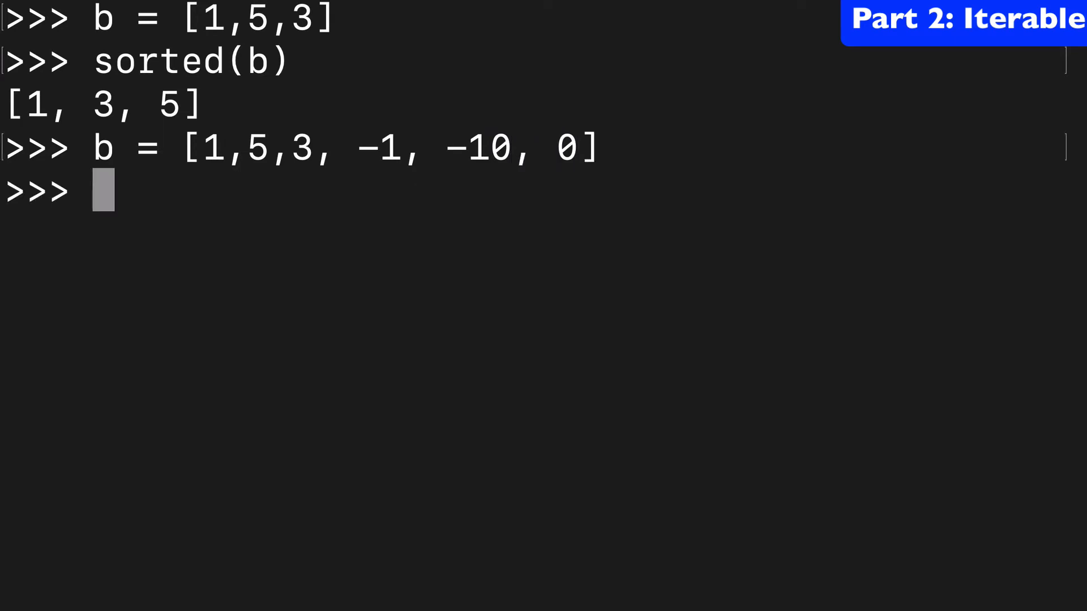
pyautogui.write('sorted(b)')
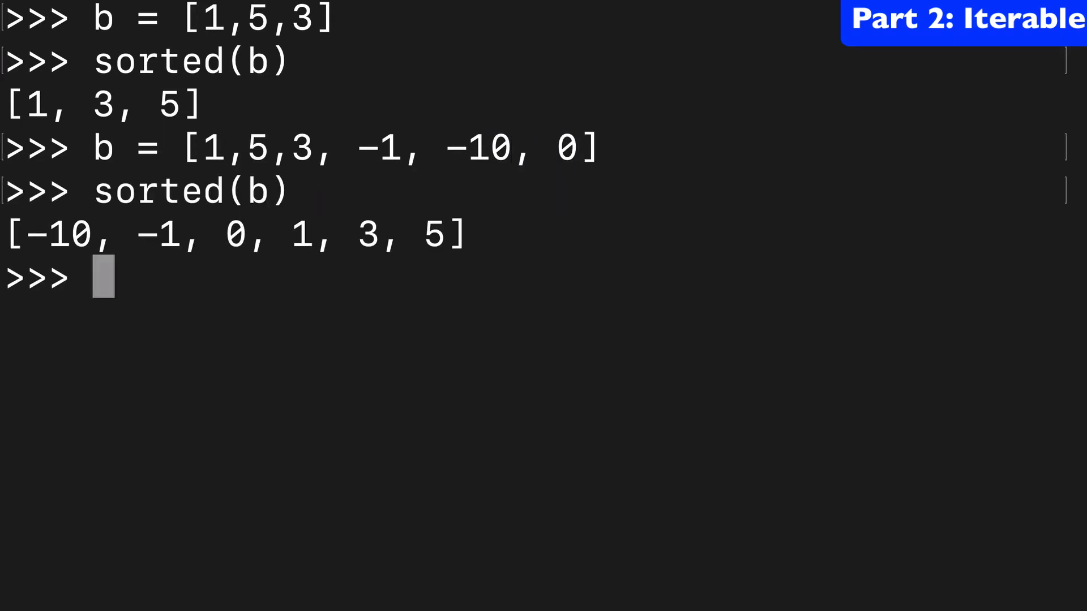
pyautogui.write('sorted(b, key=abs)')
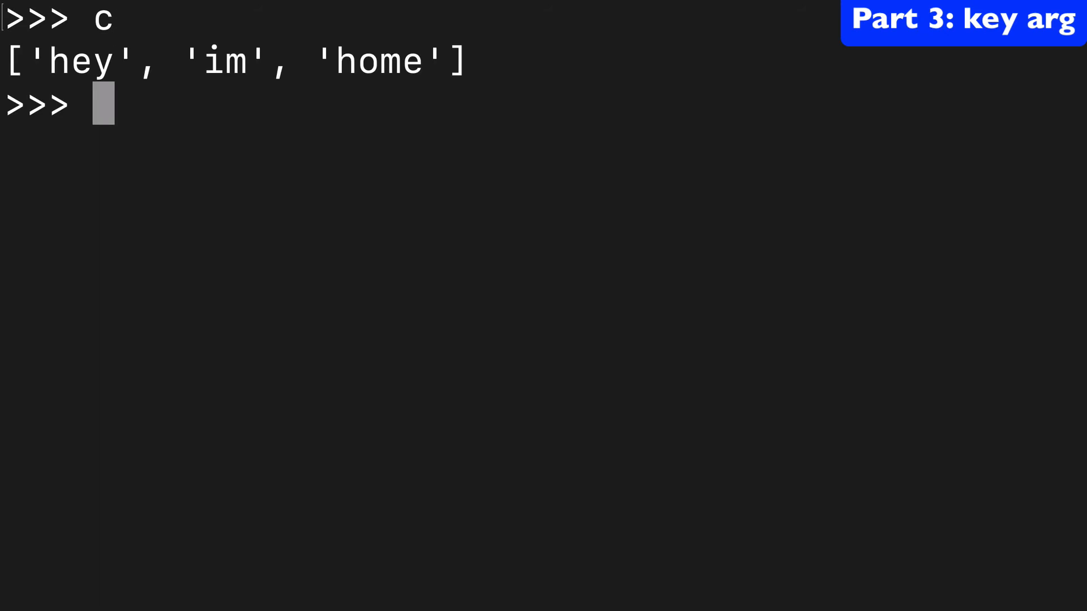
# Run sorted(c) alphabetically, then sorted(c, key=len) by word length
pyautogui.write('sorted(c')
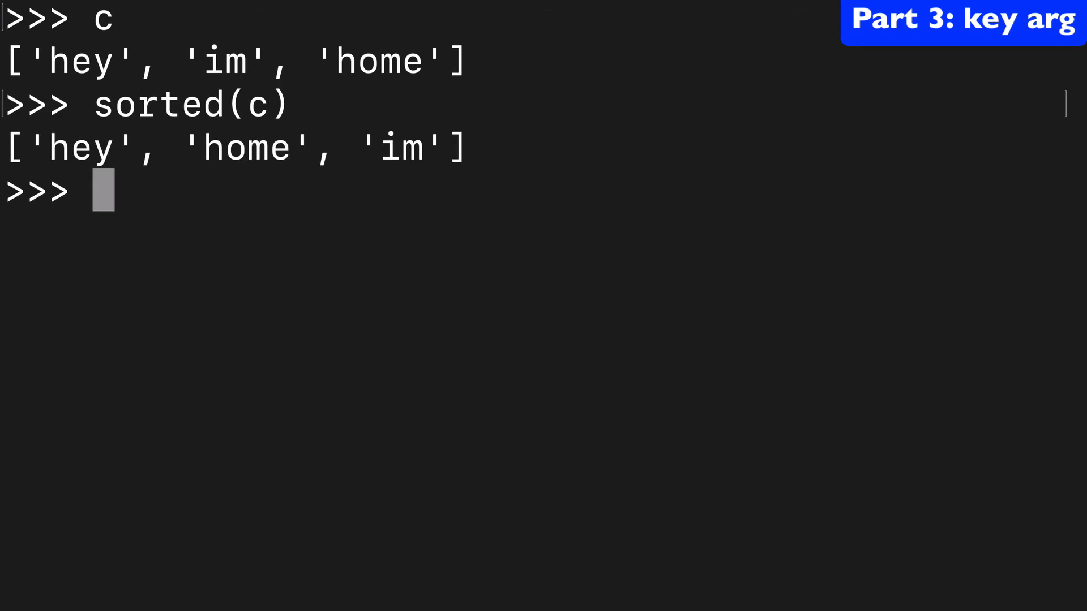
pyautogui.write('sorted(c, k')
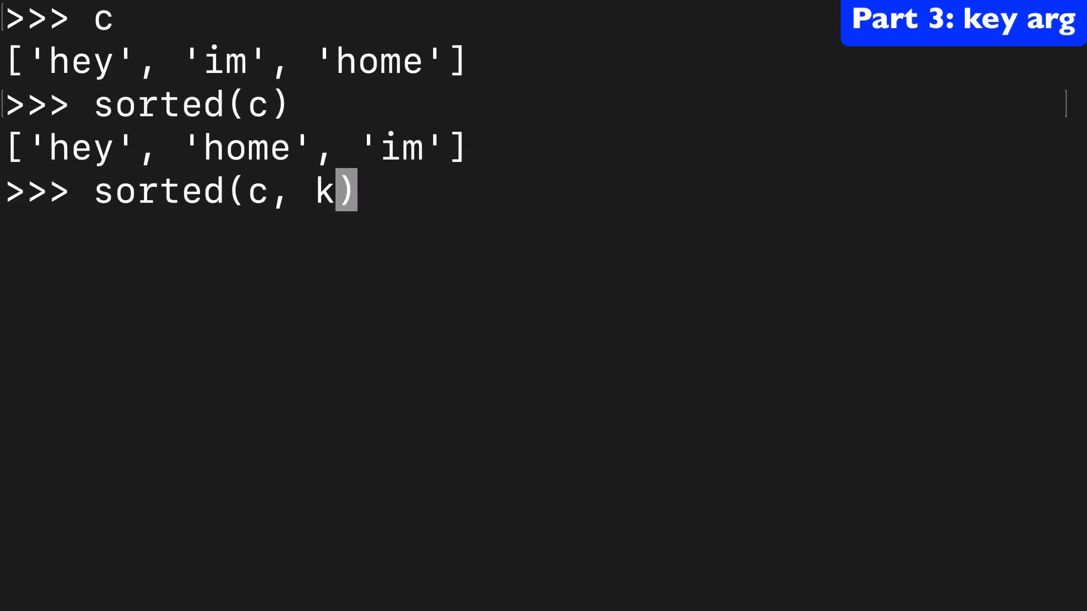
pyautogui.write('ey=len')
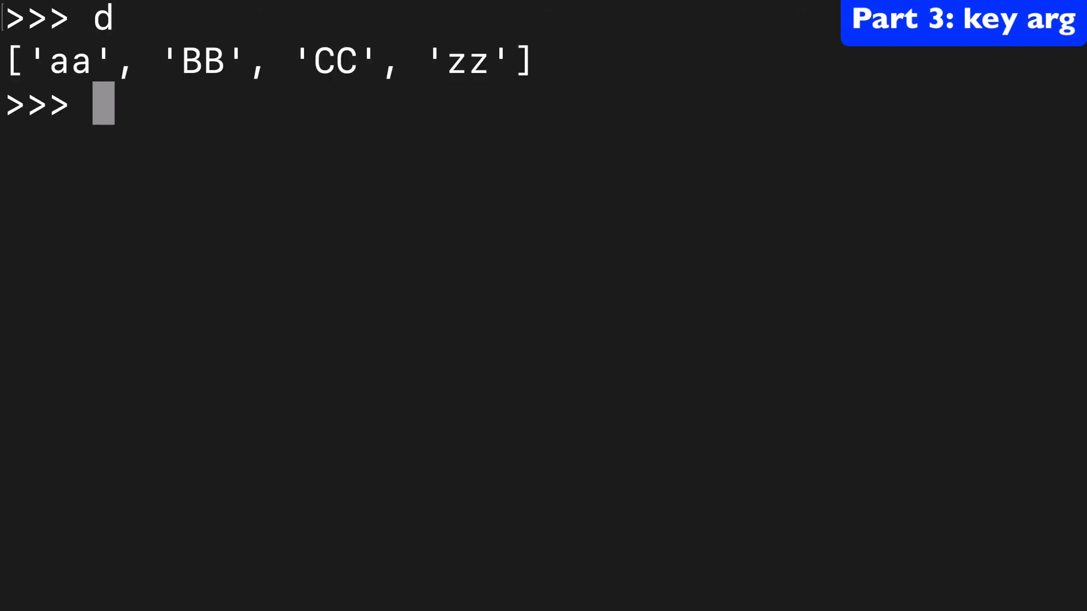
# Sort d plainly, with key=str.lower and key=str.upper, then rerun sorted(b, key=abs)
pyautogui.write('sorted()')
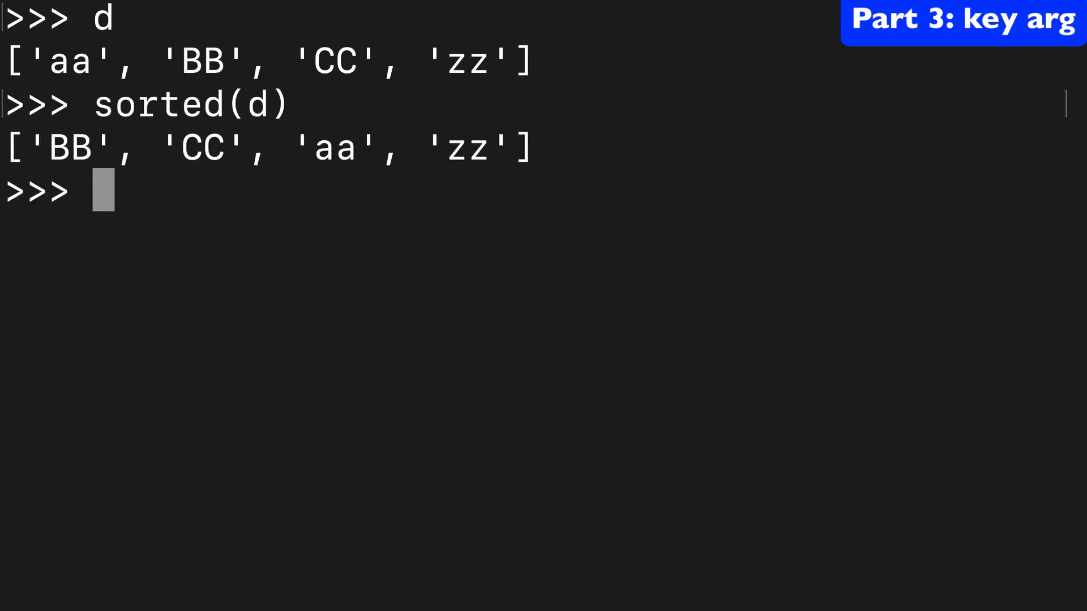
pyautogui.write('sorted(d,')
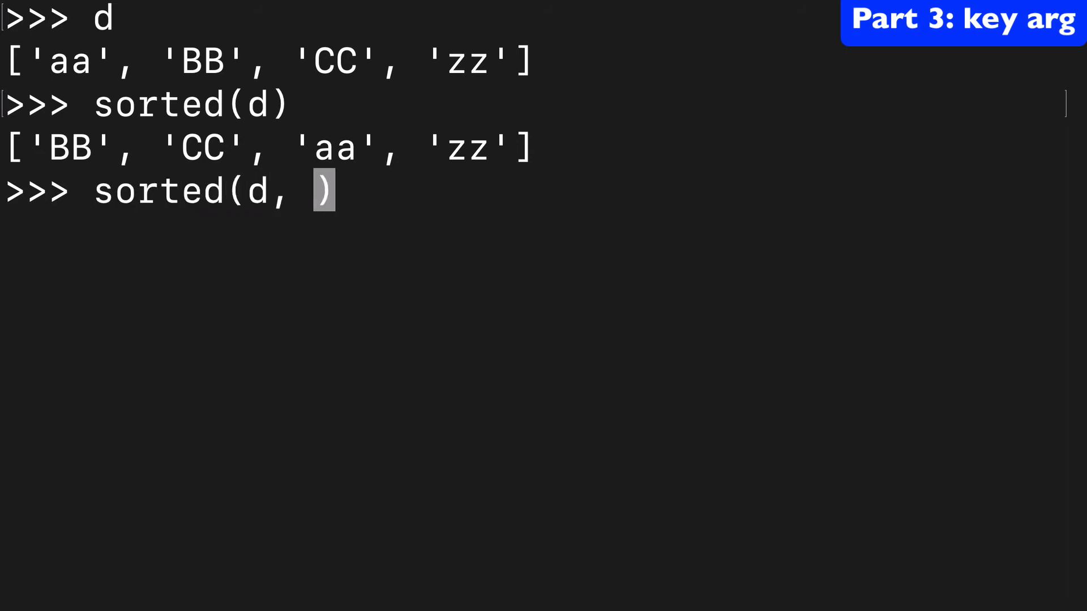
pyautogui.write('key=str')
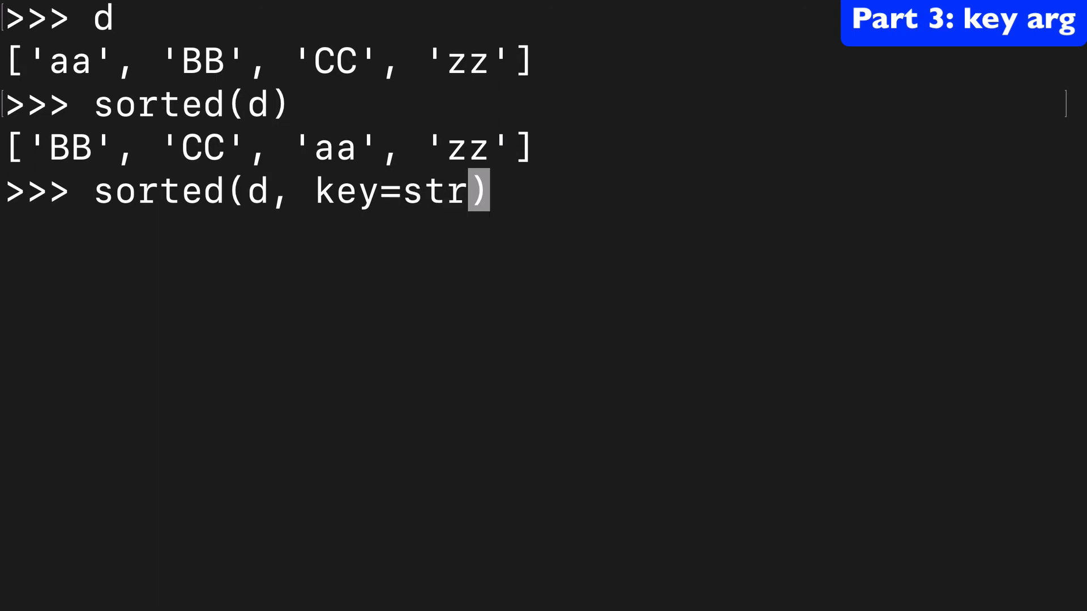
pyautogui.write('.lower')
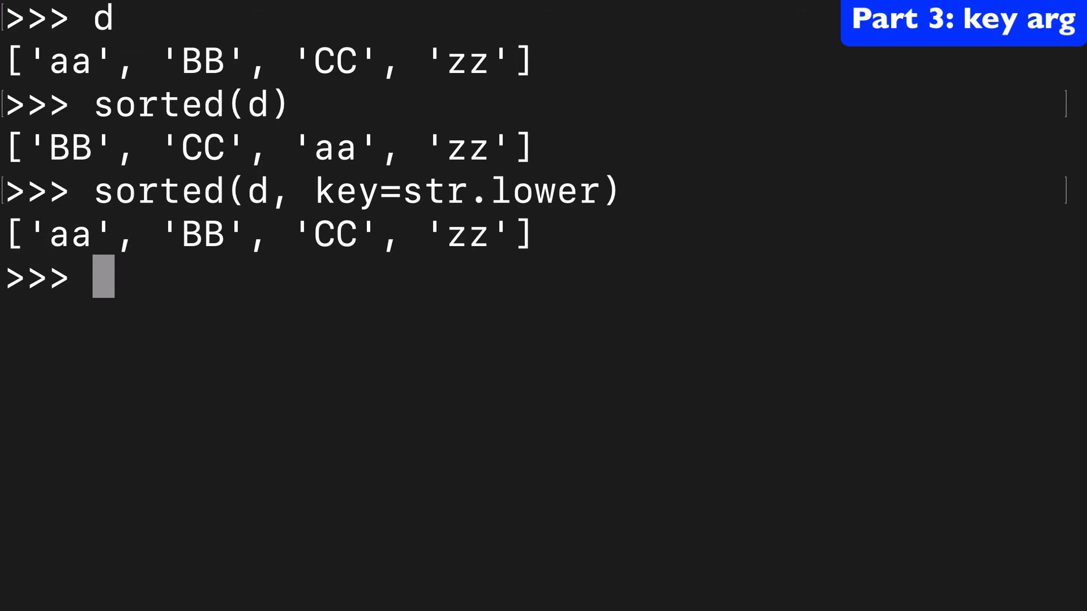
pyautogui.write('sorted(d, key=str.lower)')
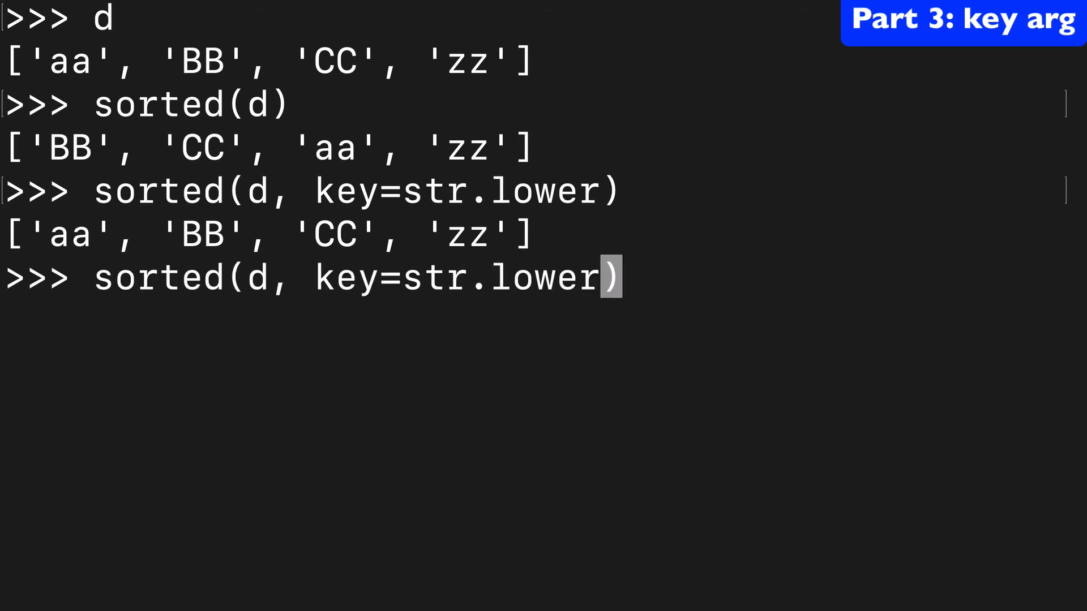
pyautogui.write('uppe')
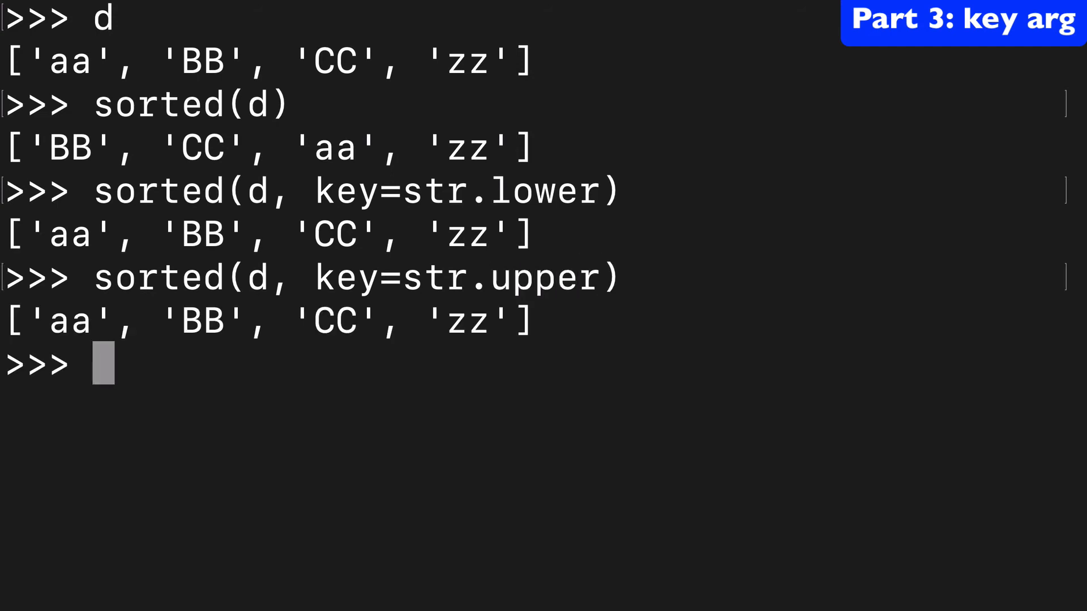
pyautogui.write('sorted(b, key=abs)')
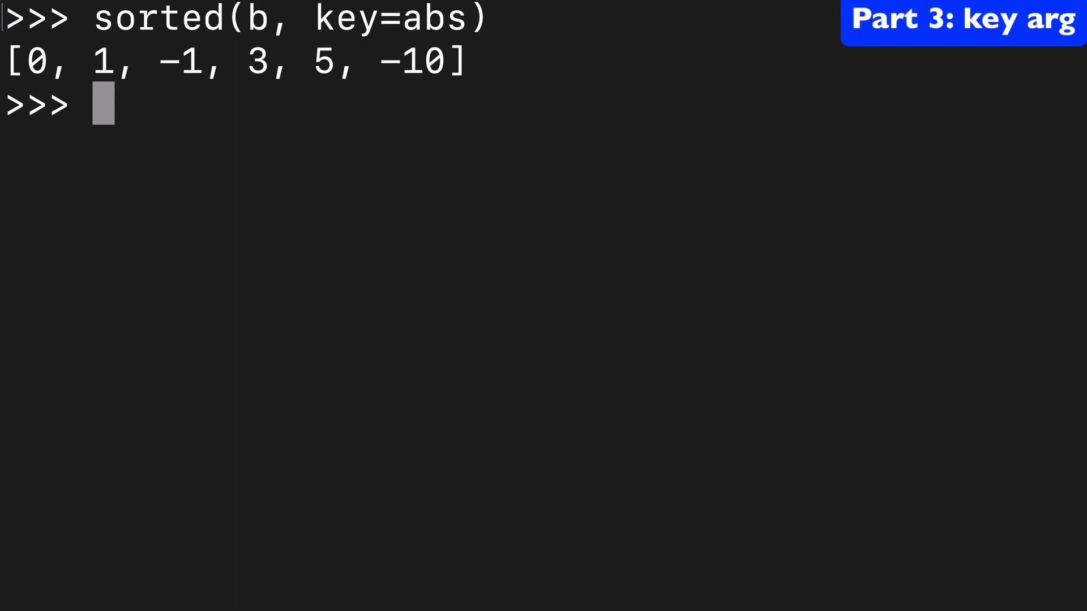
# Rerun sorted(c, key=len) and sorted(d, key=str.upper) on the cleared screen
pyautogui.write('sorted(c, key=len)')
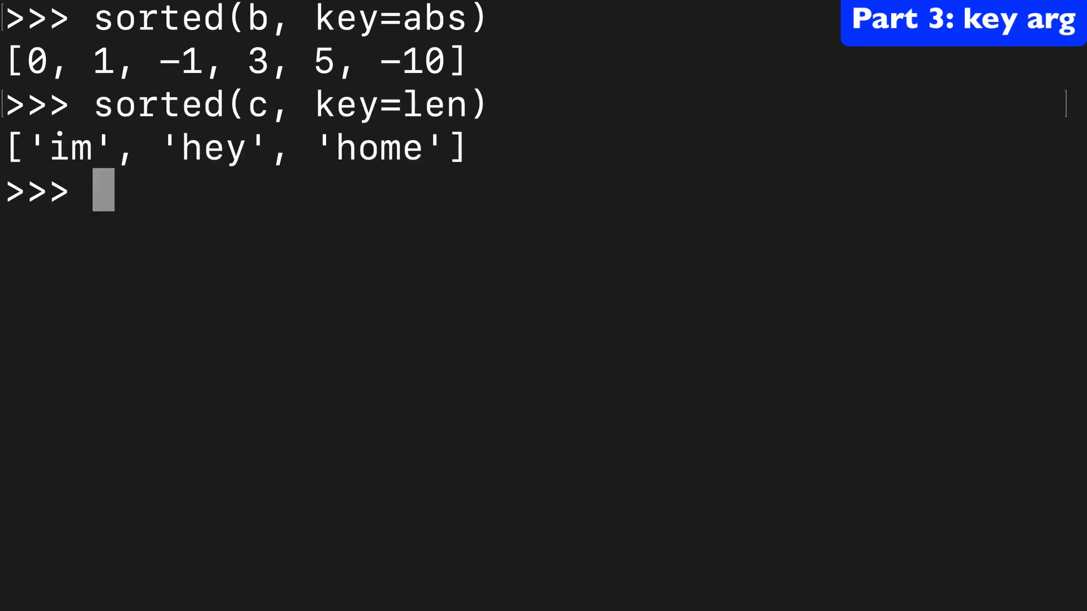
pyautogui.write('sorted(c, key=len)')
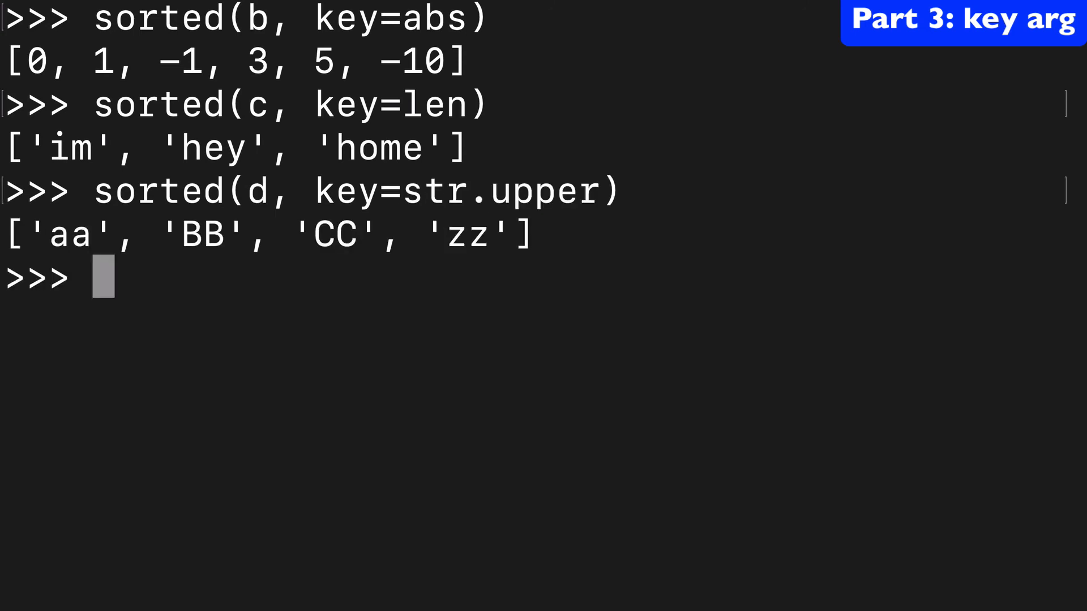
pyautogui.write('sorted(d, key=str.upper)')
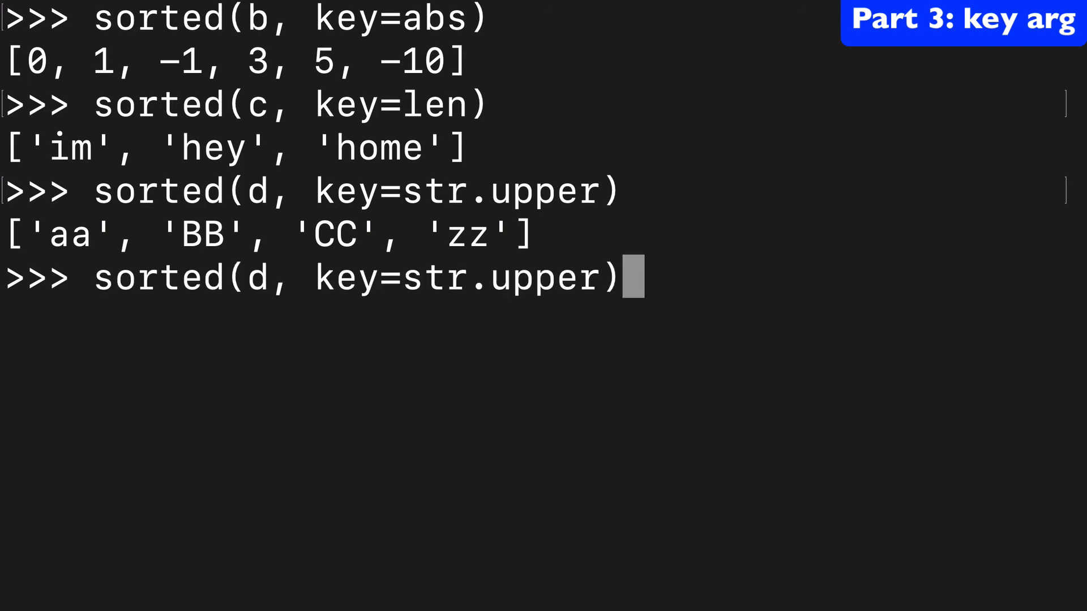
pyautogui.press('BackSpace')
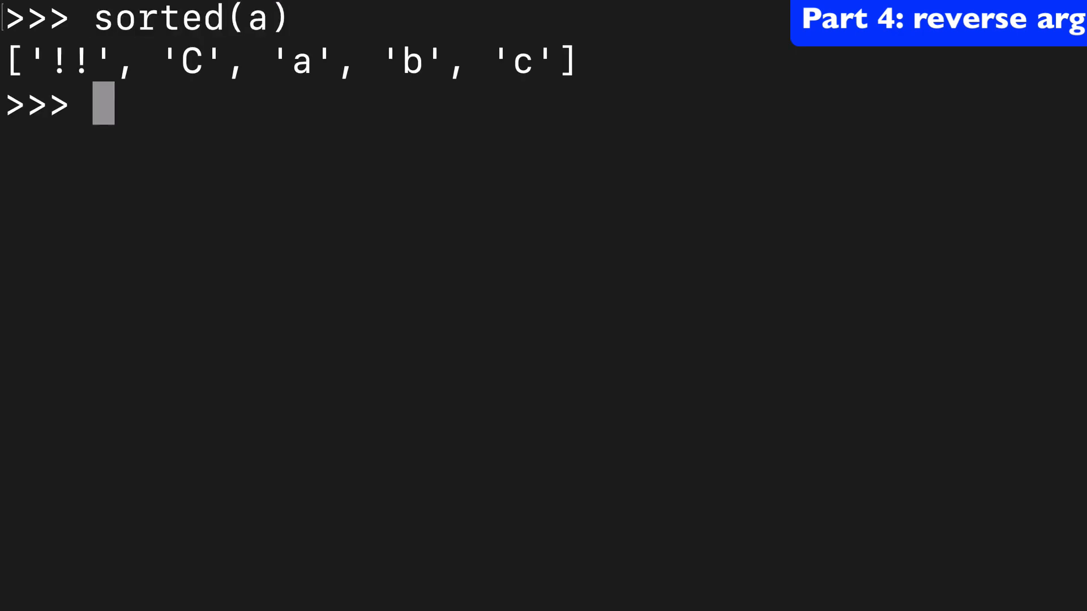
# Sort list a with reverse=True and then reverse=False
pyautogui.write('sorted(a, re)')
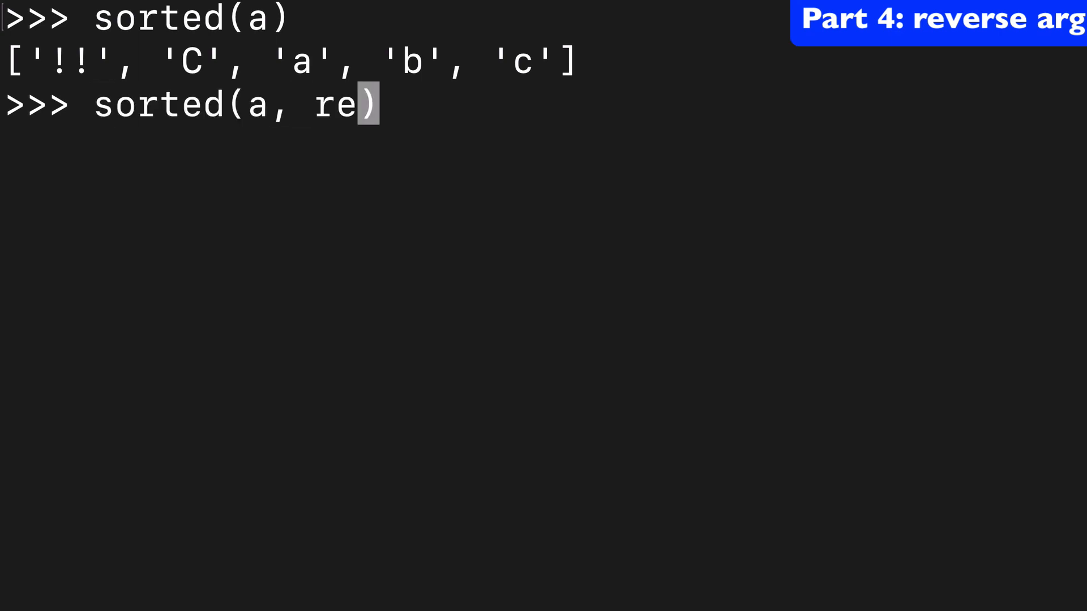
pyautogui.write('verse=True')
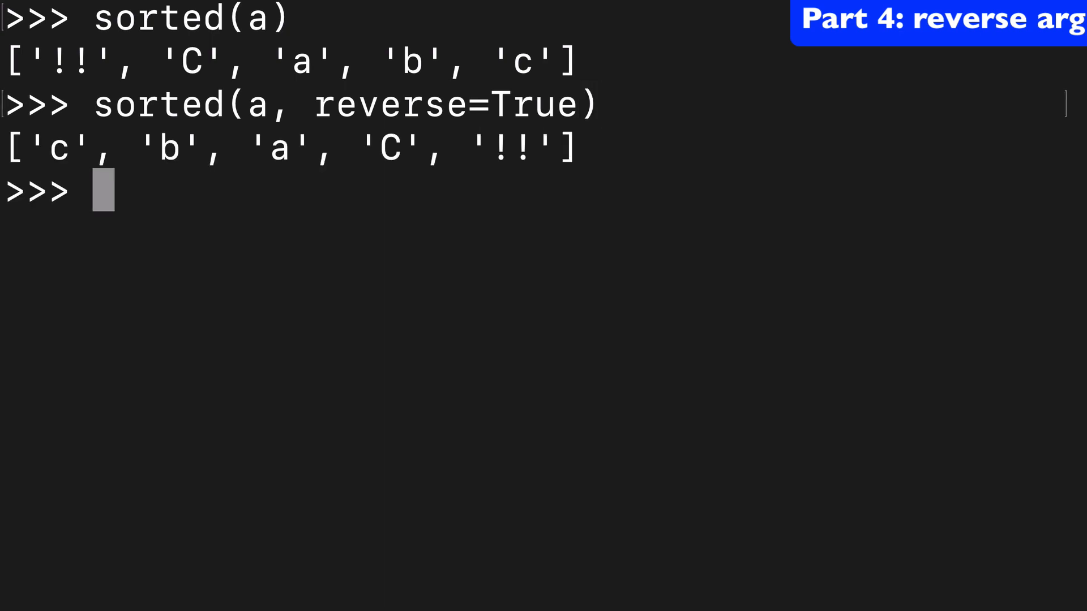
pyautogui.write('sorted(a, reverse=)')
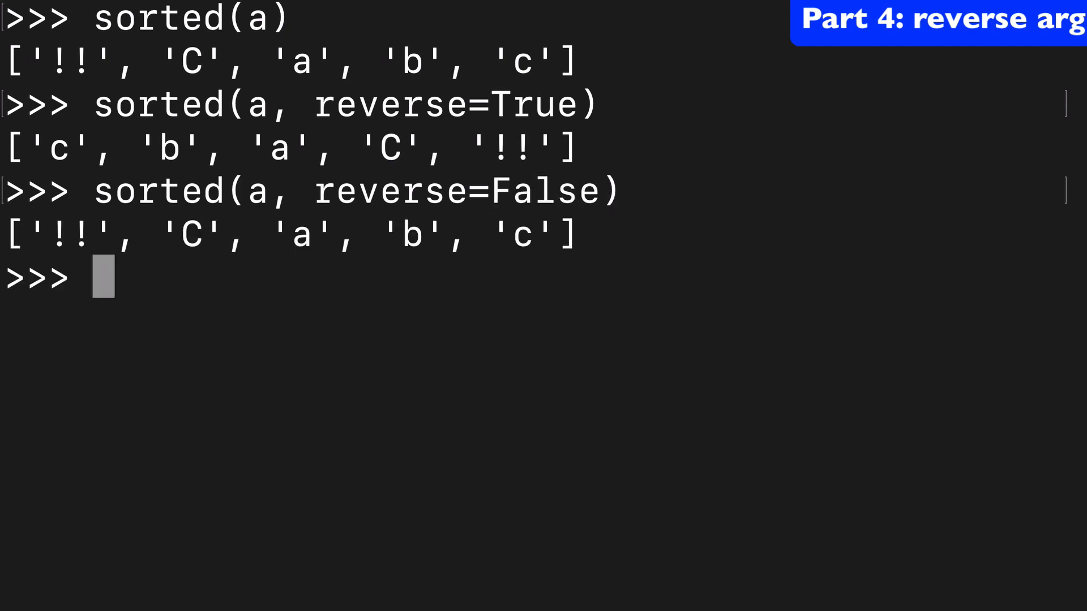
# Define b = [1,5,3], sort it, then begin sorted(b, reverse=True)
pyautogui.write('b')
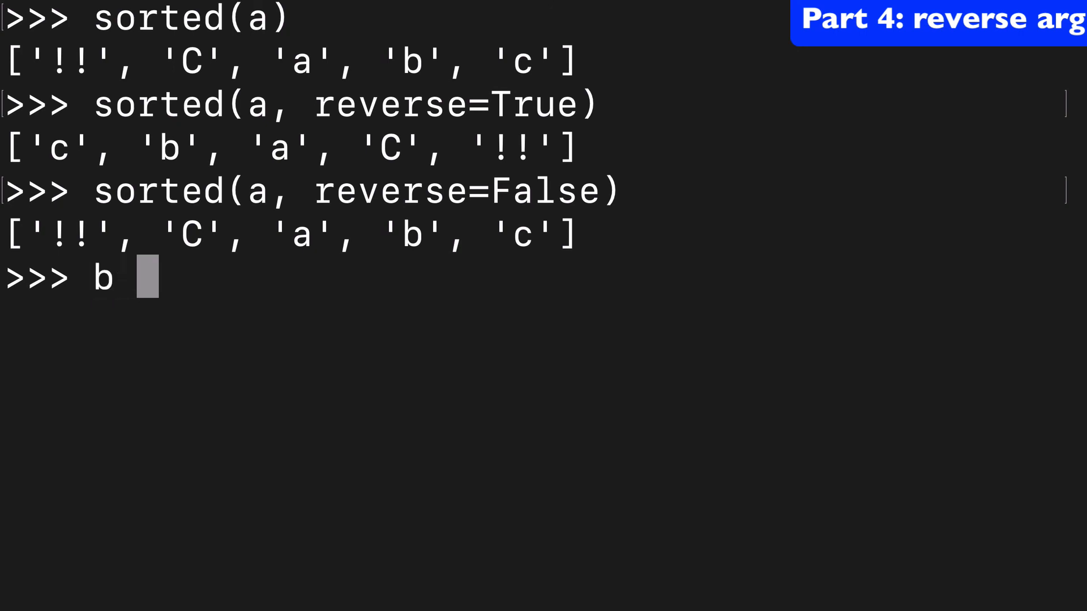
pyautogui.write('= [1,5]')
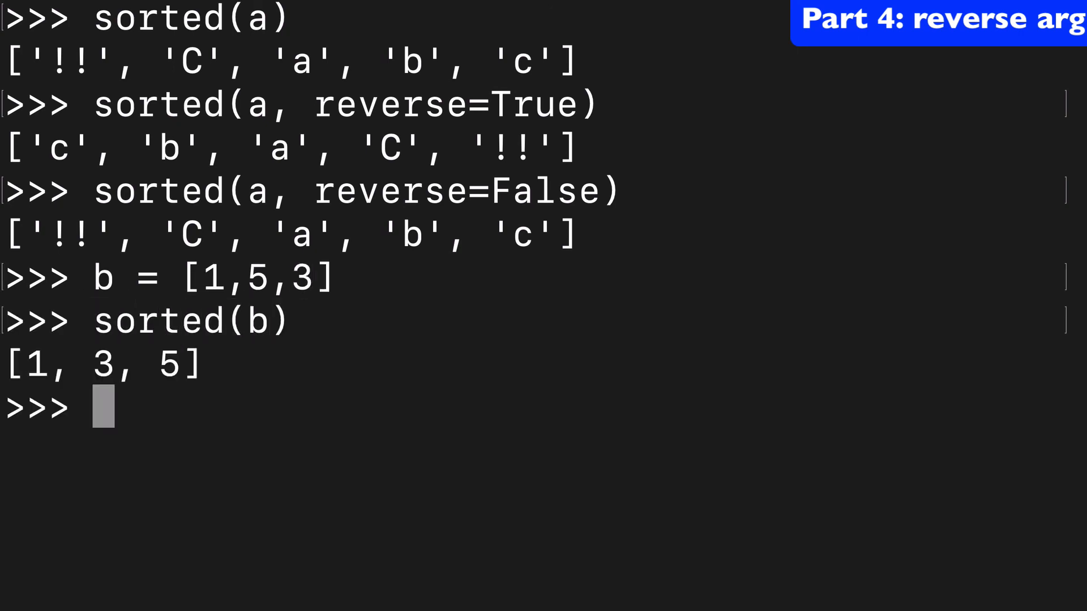
pyautogui.write('sorted(b, r)')
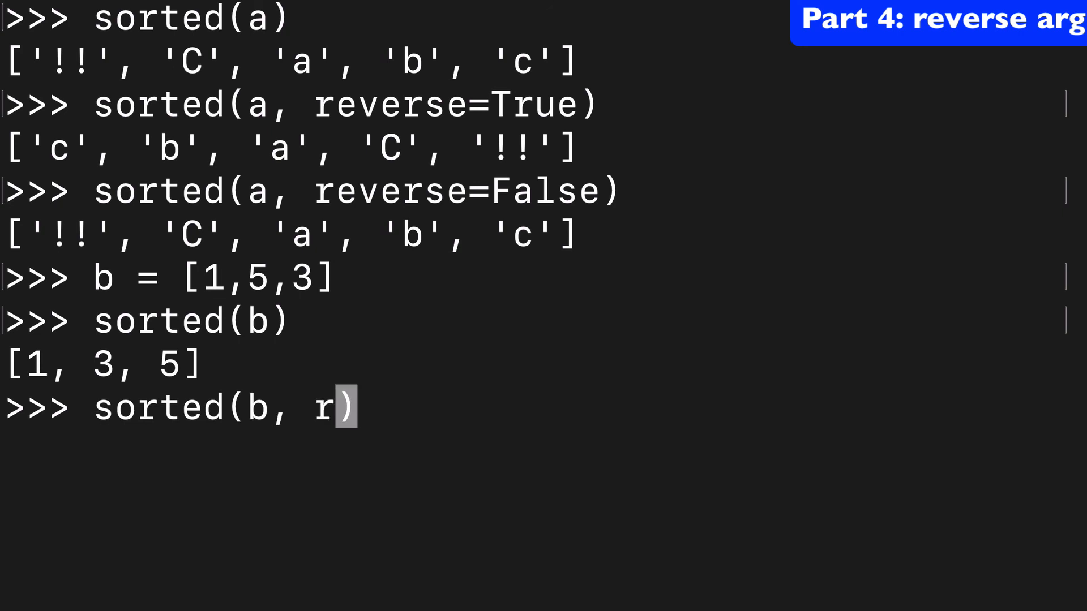
pyautogui.write('everse=True')
pyautogui.write('sorted(')
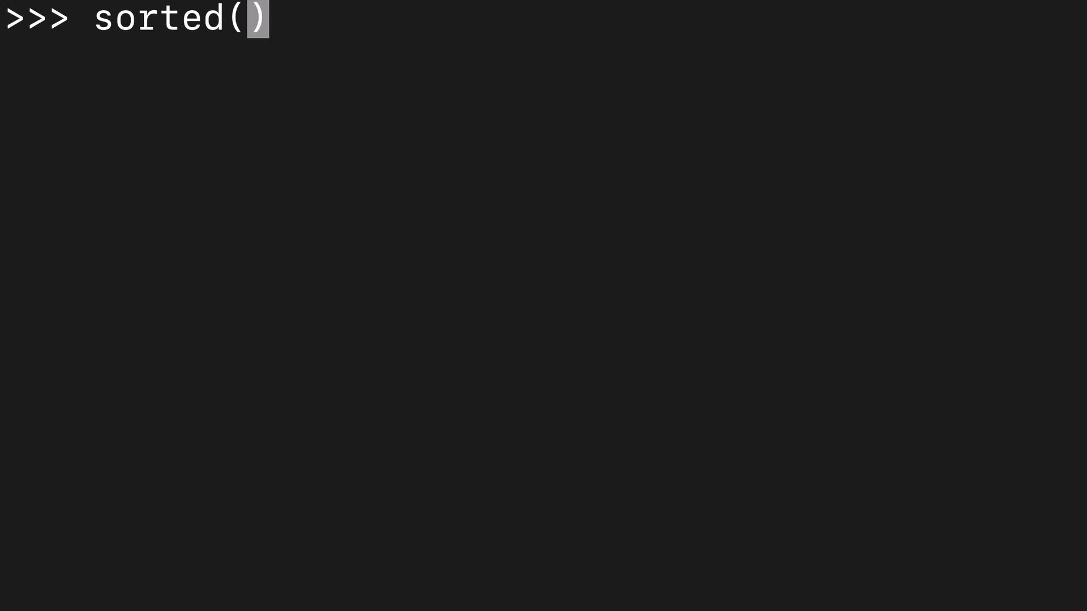
# Type sorted(["thanks", "for", ...]) at the cleared prompt without running it
pyautogui.write('[]')
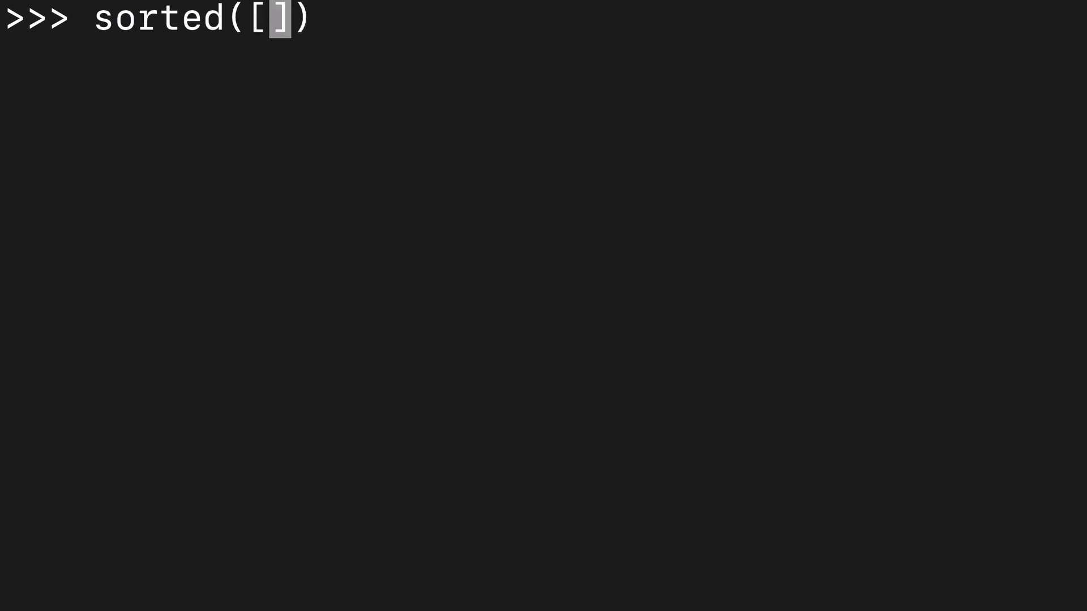
pyautogui.write('""')
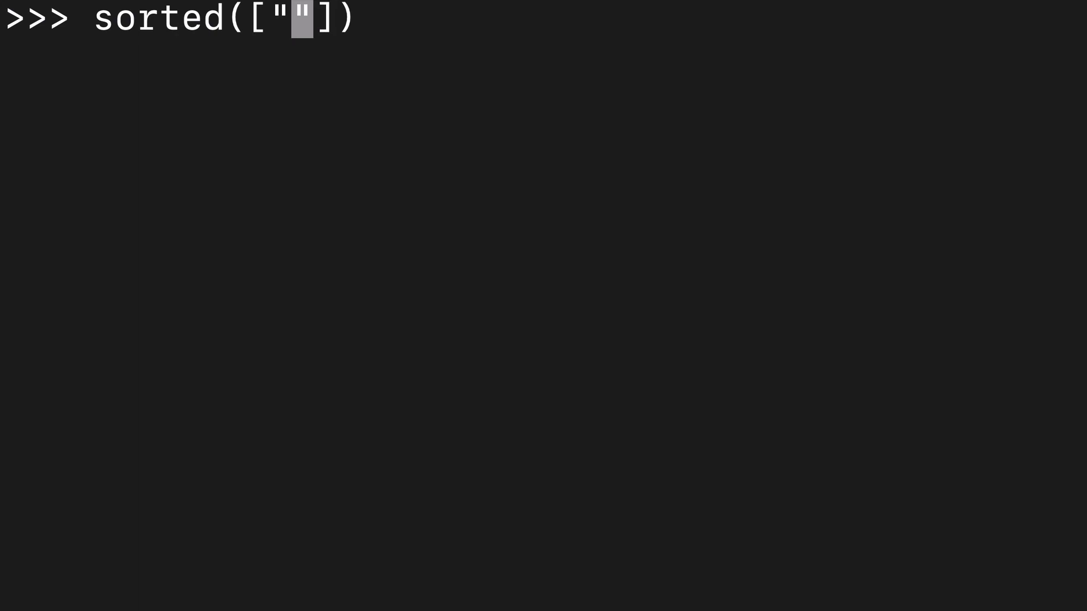
pyautogui.write('thanks", "')
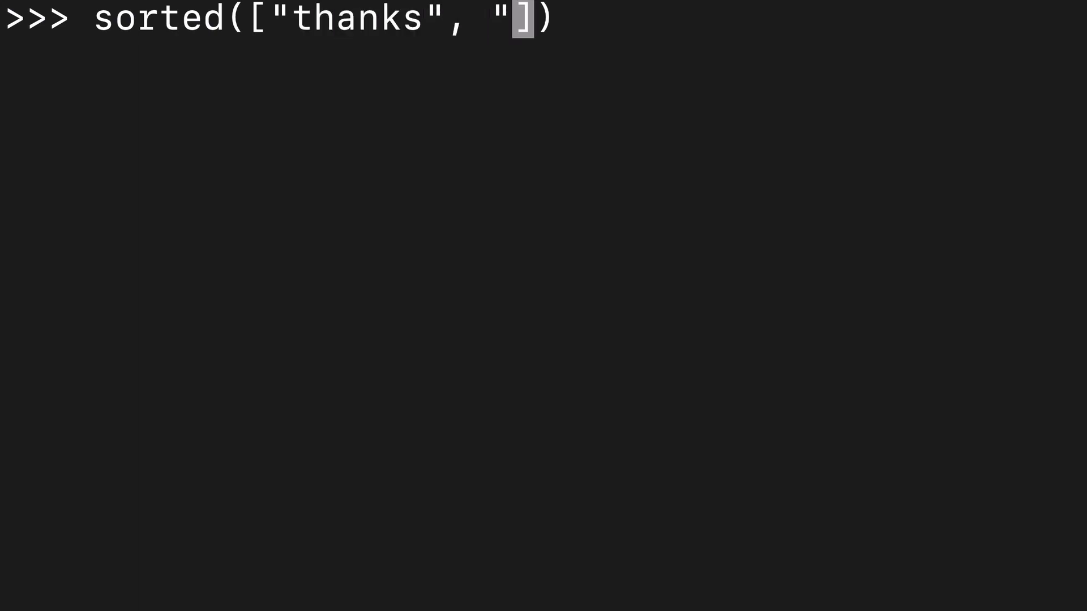
pyautogui.write('for",')
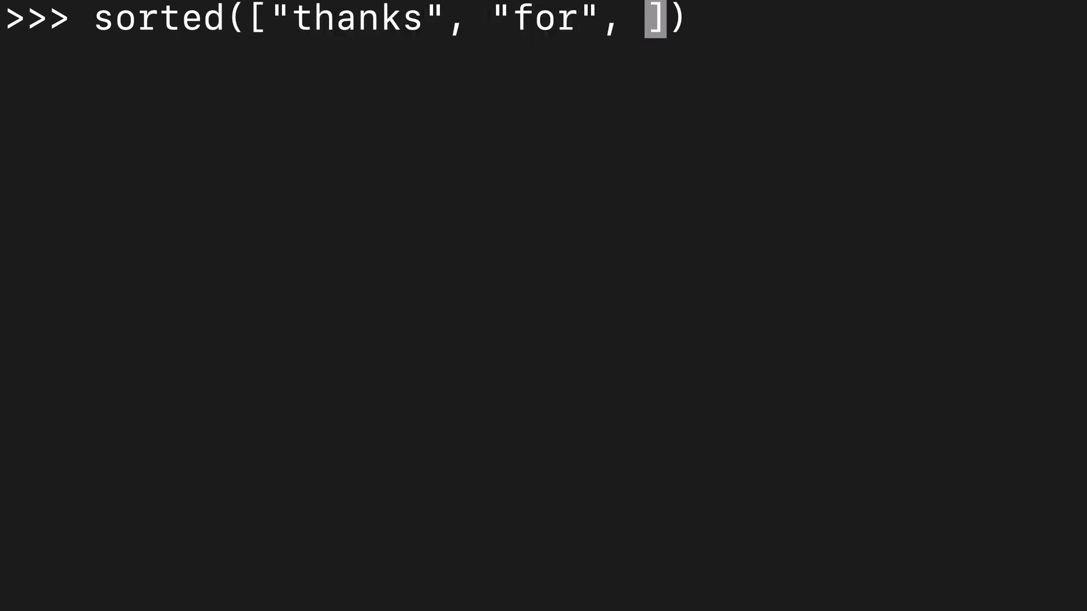